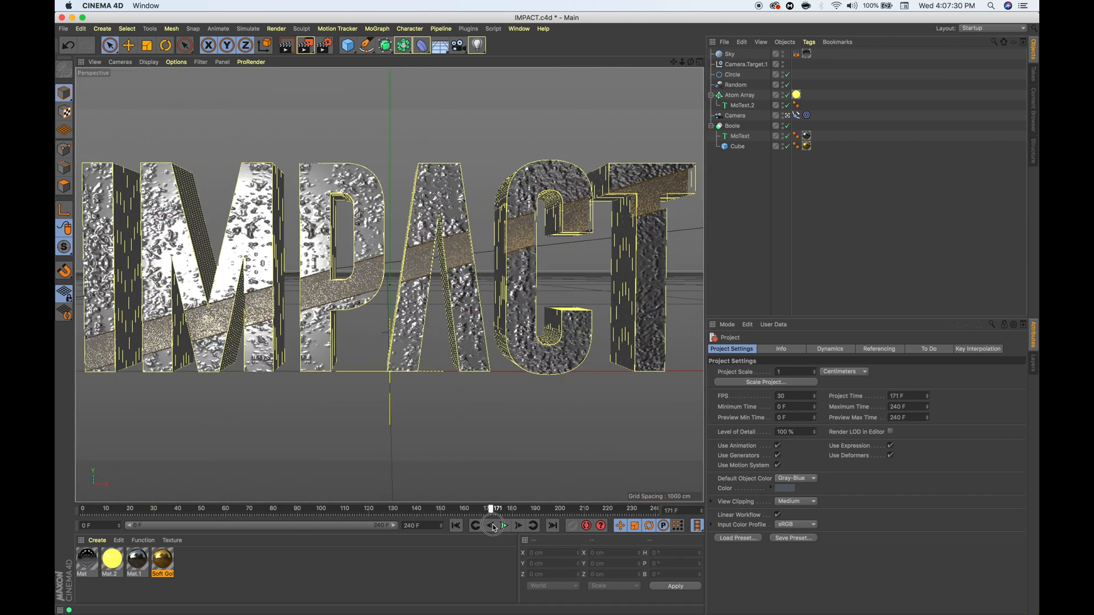
- Play the intro animation, then select the title text object to change IMPACT to SAMPLE
left_click(534, 525)
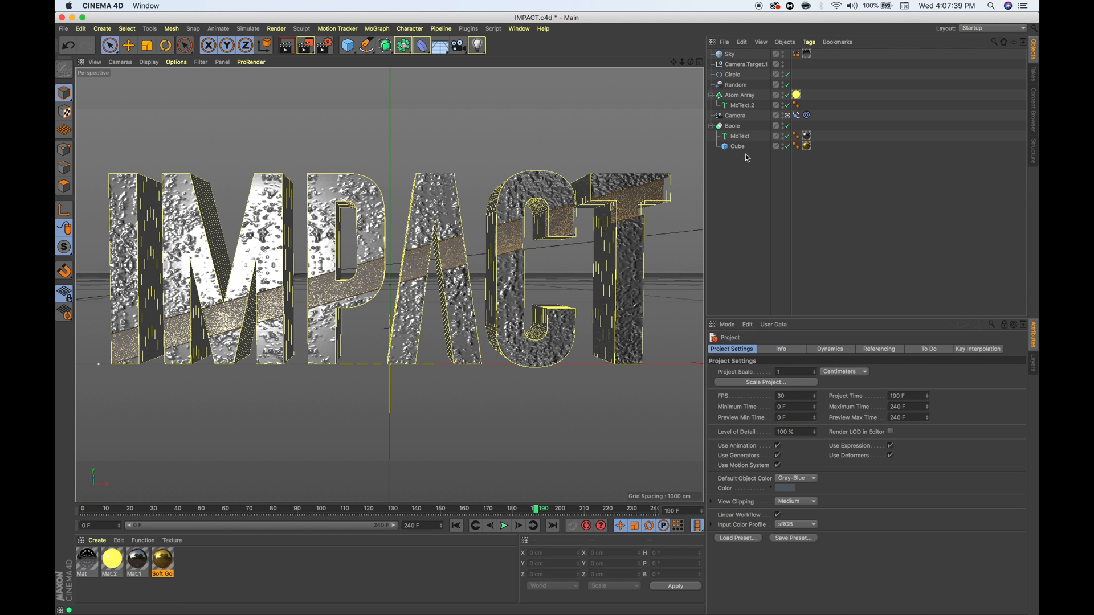
left_click(740, 136)
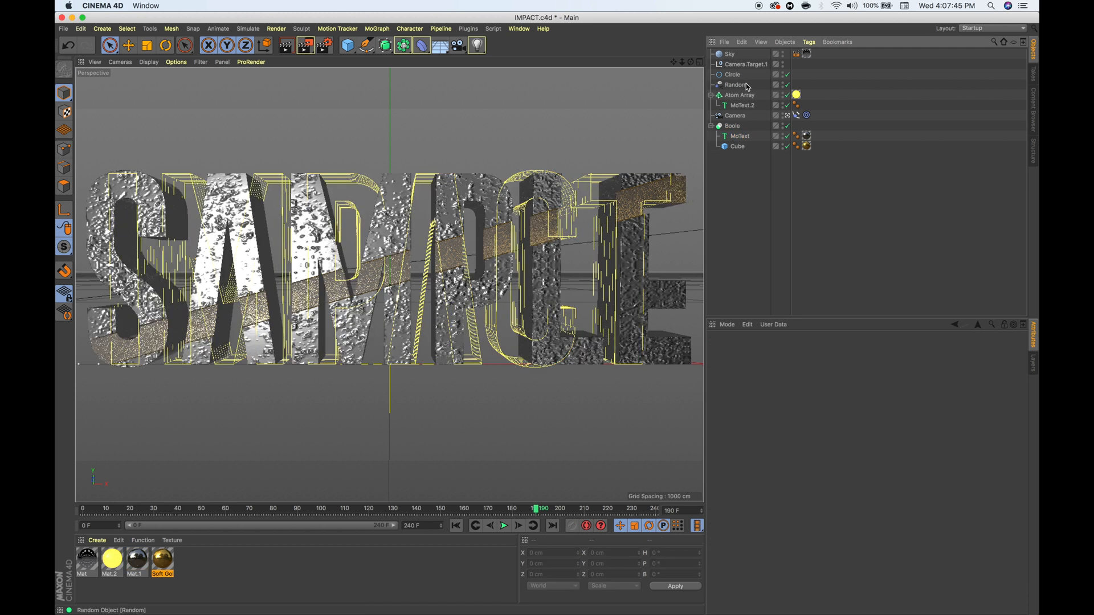
left_click(742, 105)
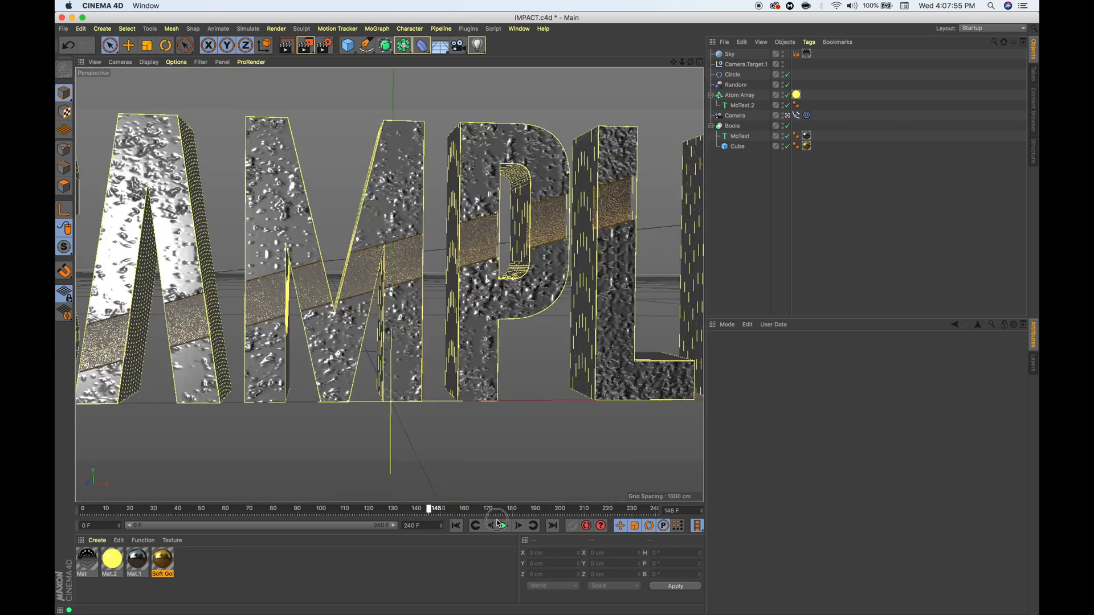
left_click(504, 525)
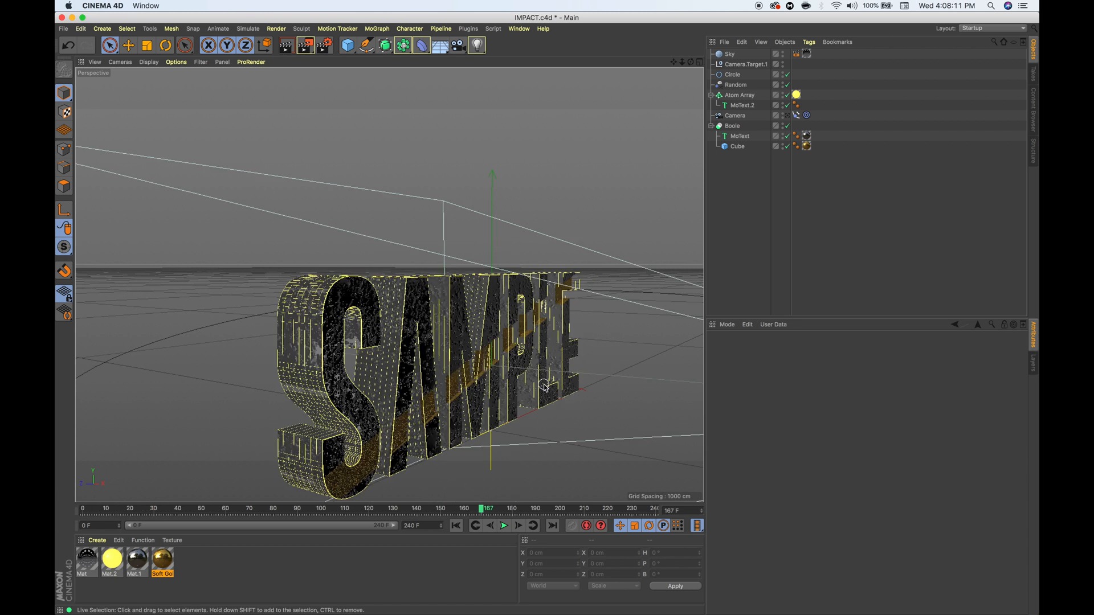
mouse_move(686, 75)
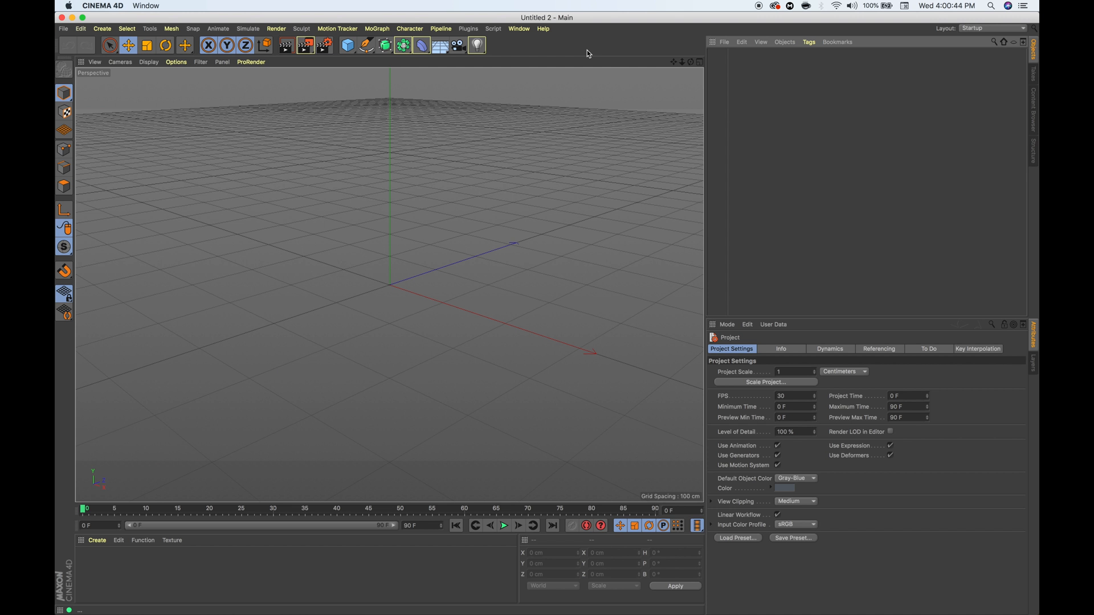
mouse_move(524, 37)
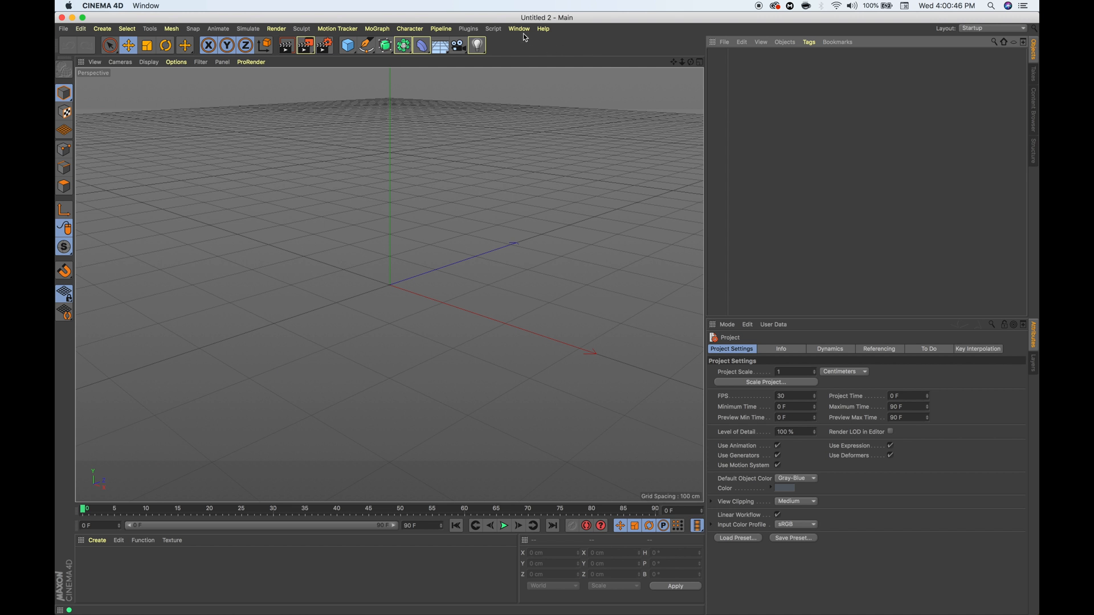
- Open the Content Browser and bring up options for the Default Presets library
left_click(518, 29)
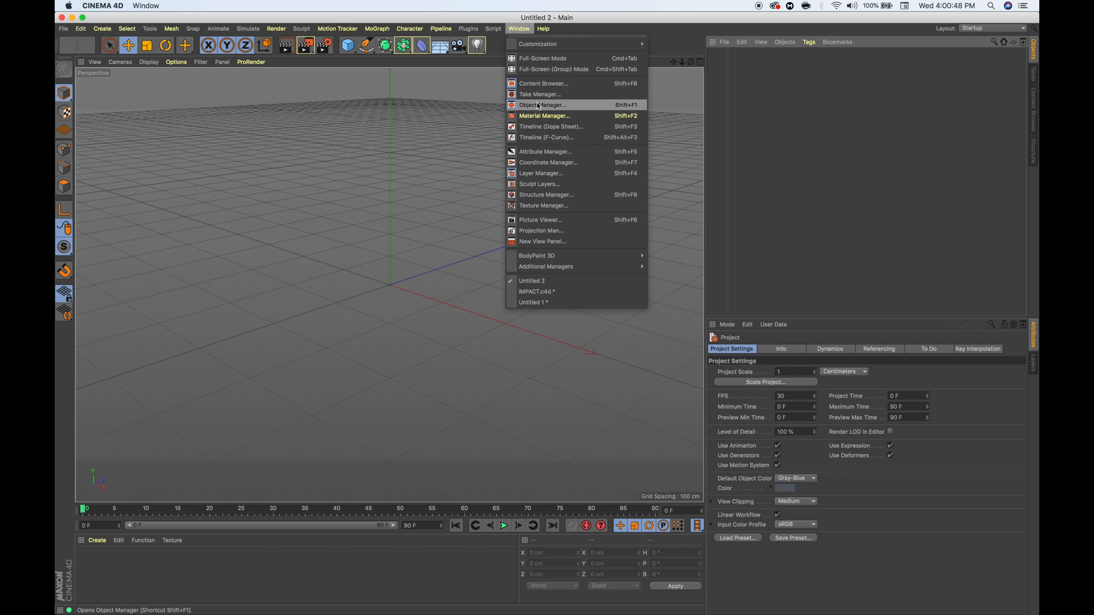
left_click(544, 83)
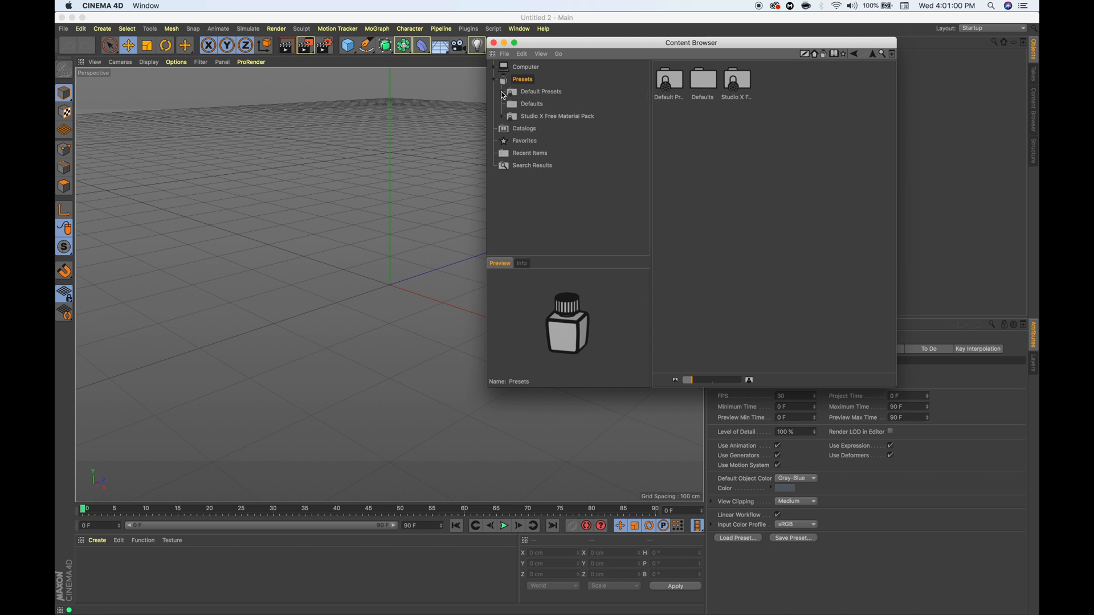
mouse_move(543, 96)
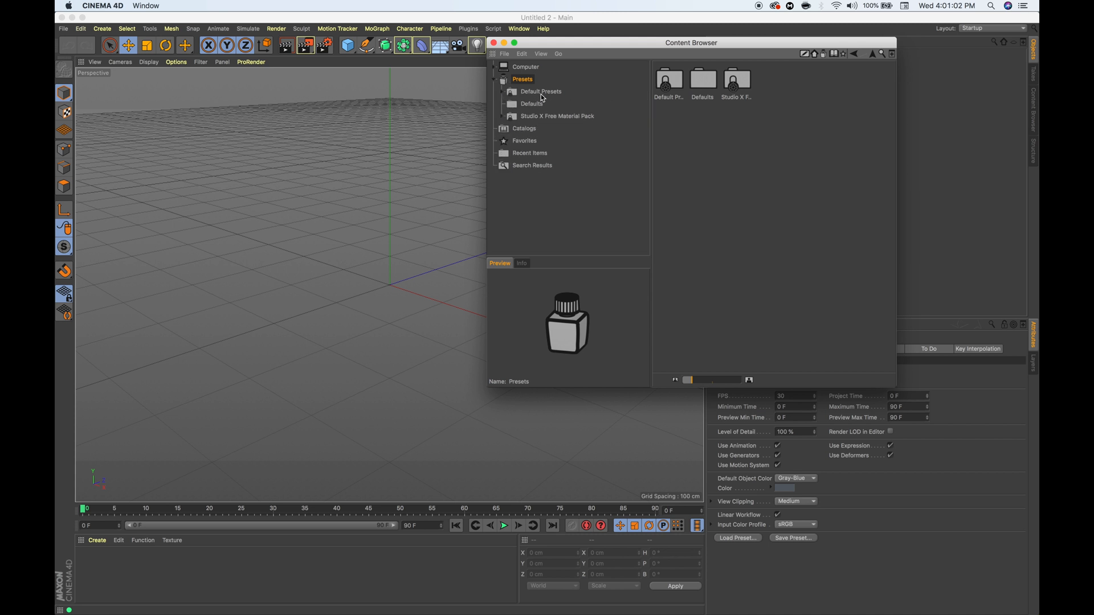
right_click(541, 91)
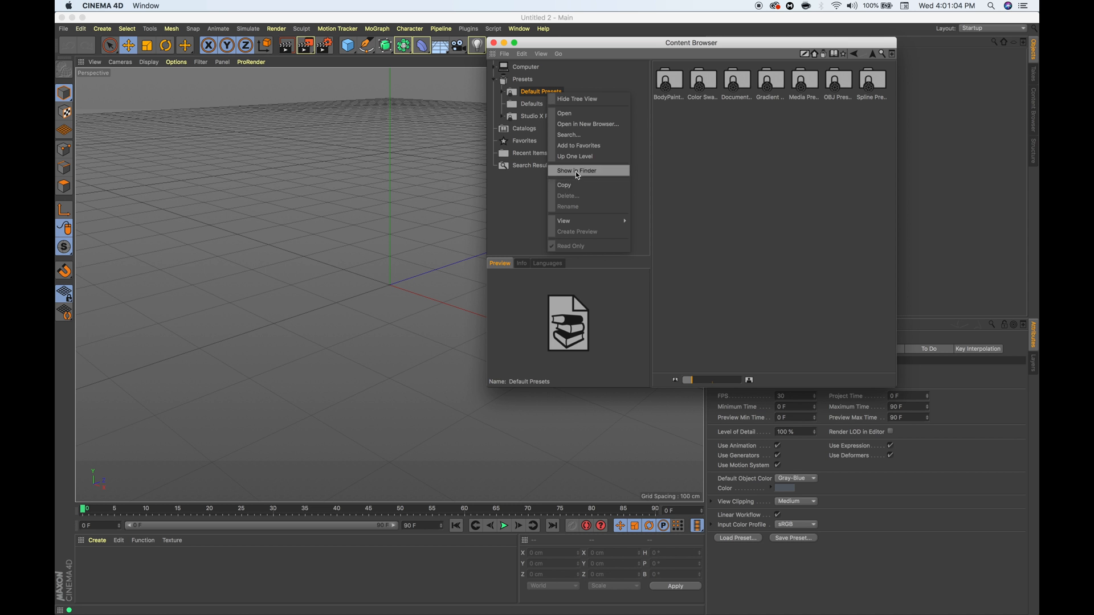
- Reveal default presets.lib4d in Finder and add the Studio X material pack library beside it
left_click(576, 170)
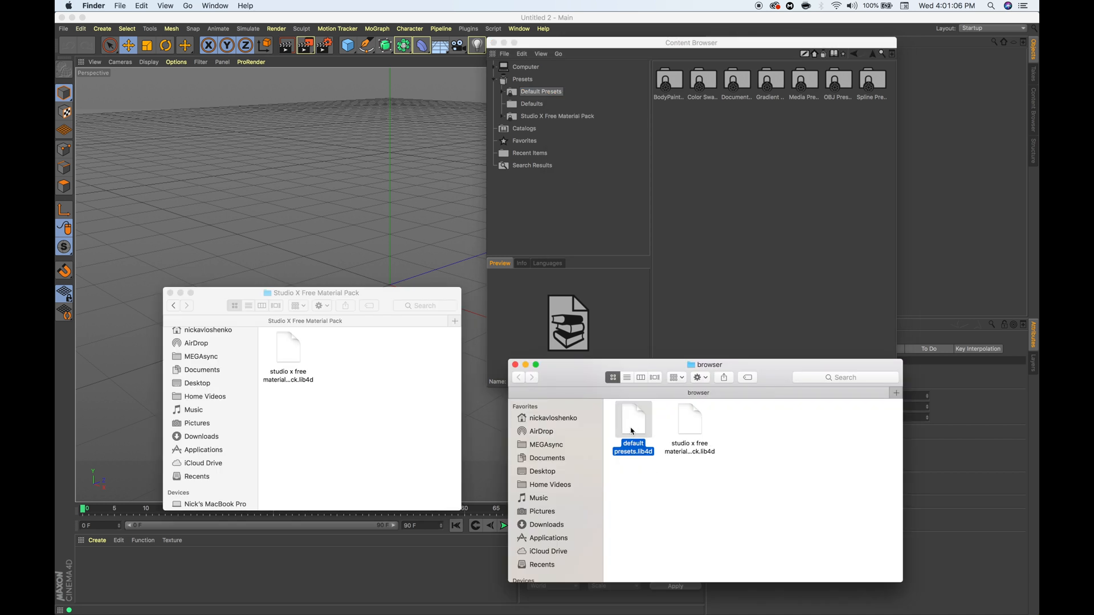
mouse_move(631, 433)
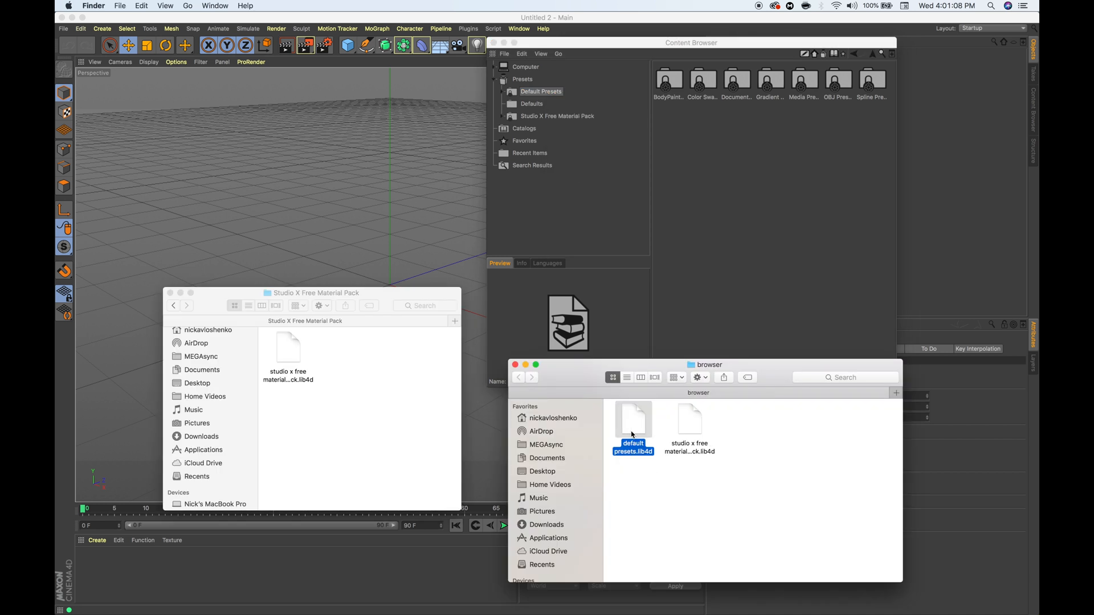
left_click(384, 355)
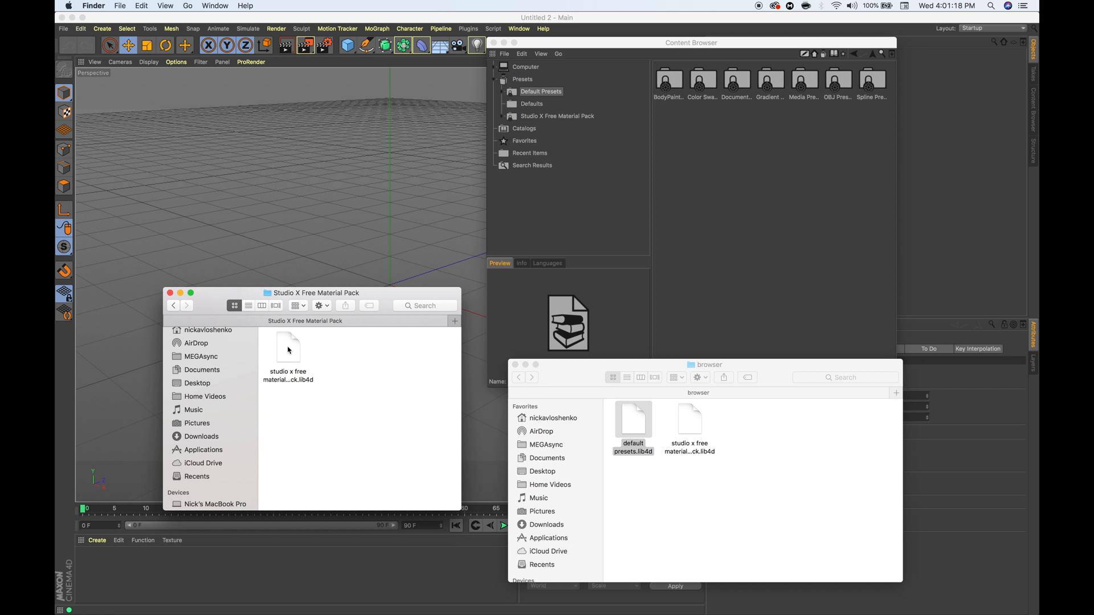
left_click(288, 348)
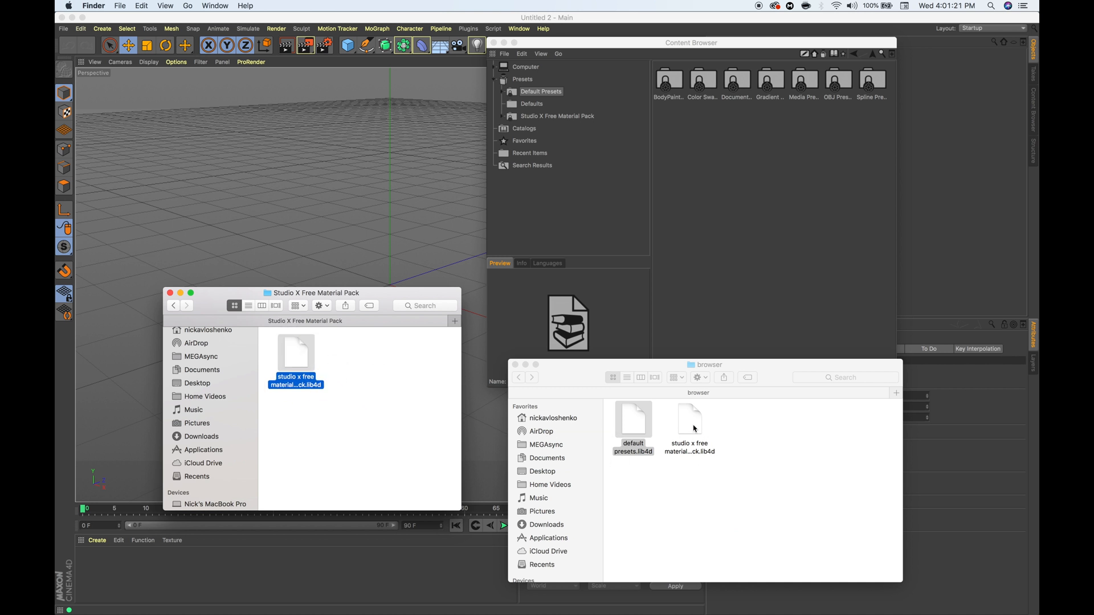
left_click(541, 91)
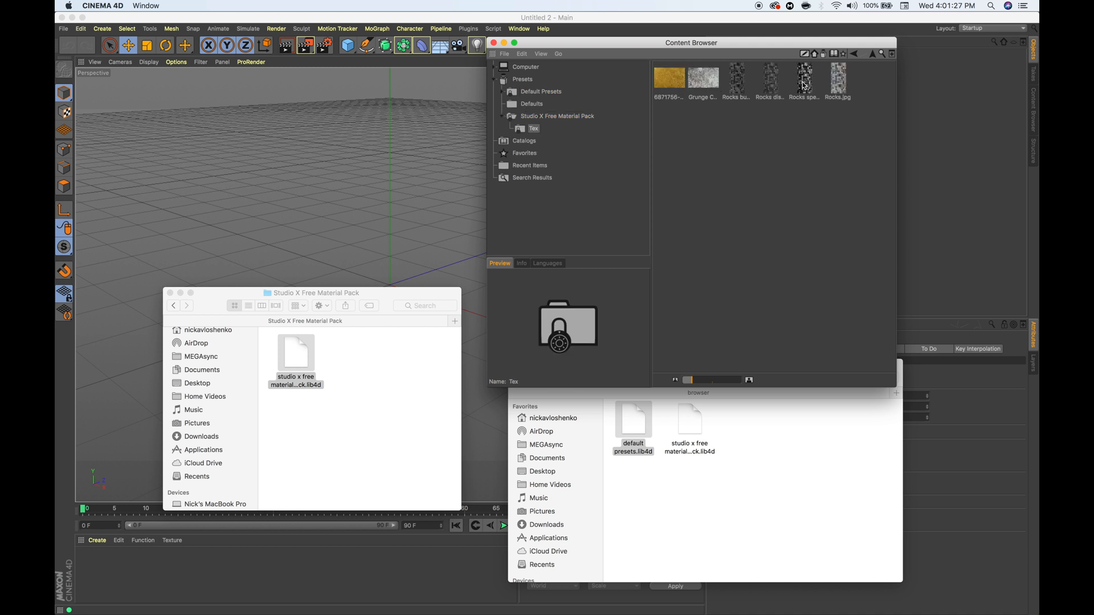
mouse_move(871, 63)
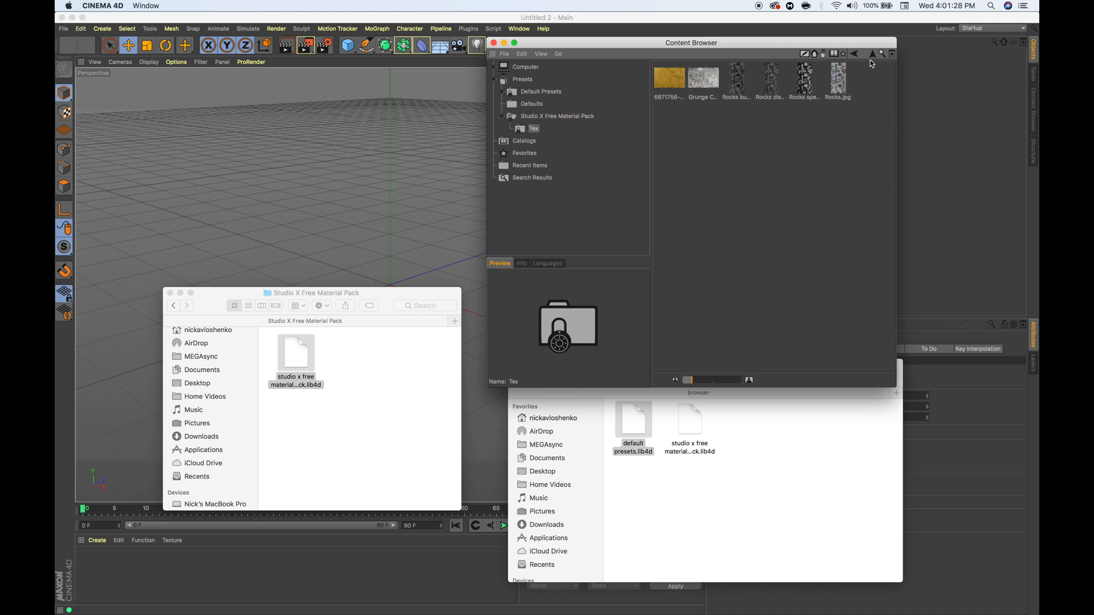